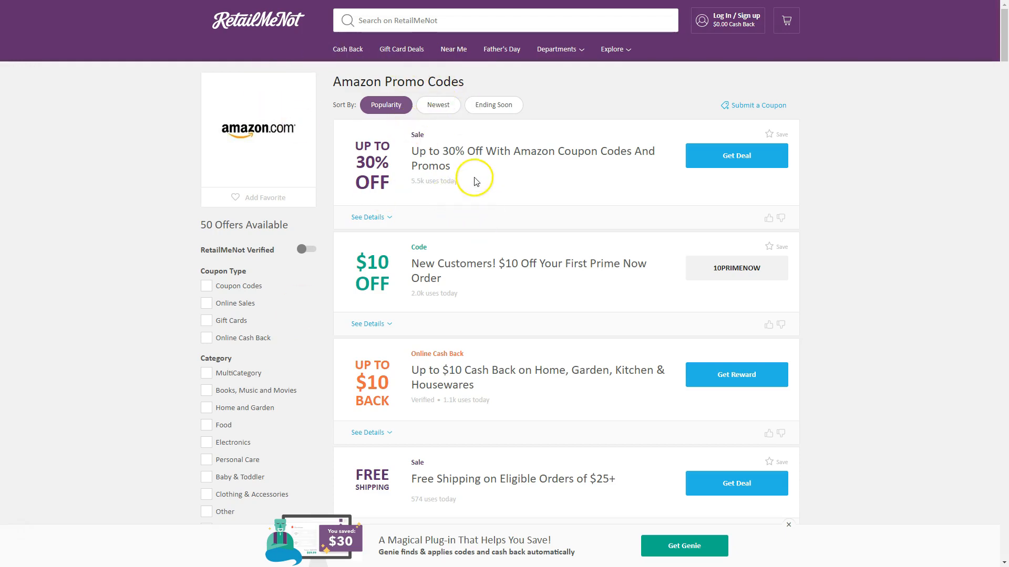
Scroll the Amazon promo codes down to the 40% off headphones code 9938SY97.
{"action": "scroll", "scroll_direction": "down", "scroll_amount": 3}
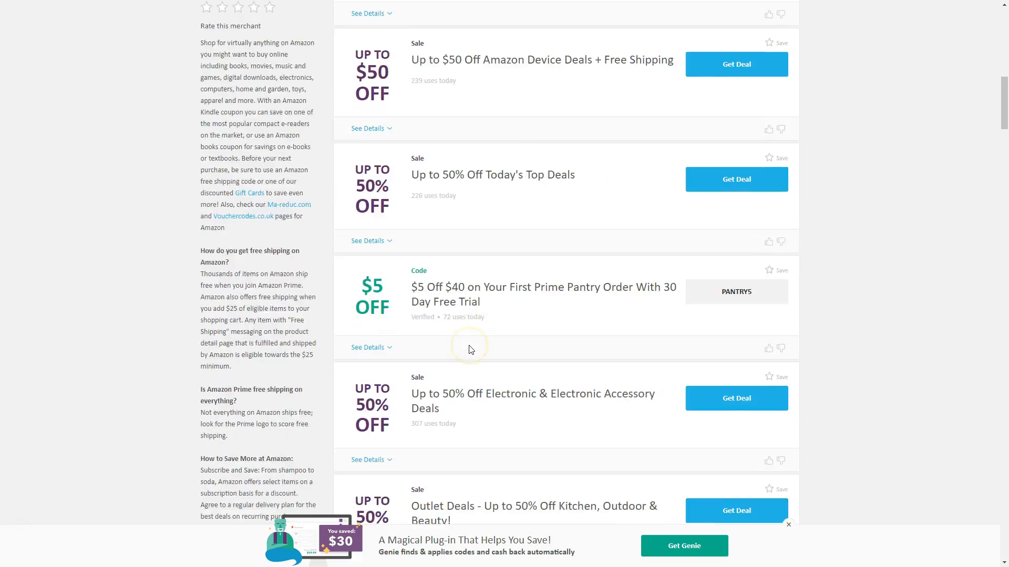
{"action": "scroll", "scroll_direction": "down", "scroll_amount": 3}
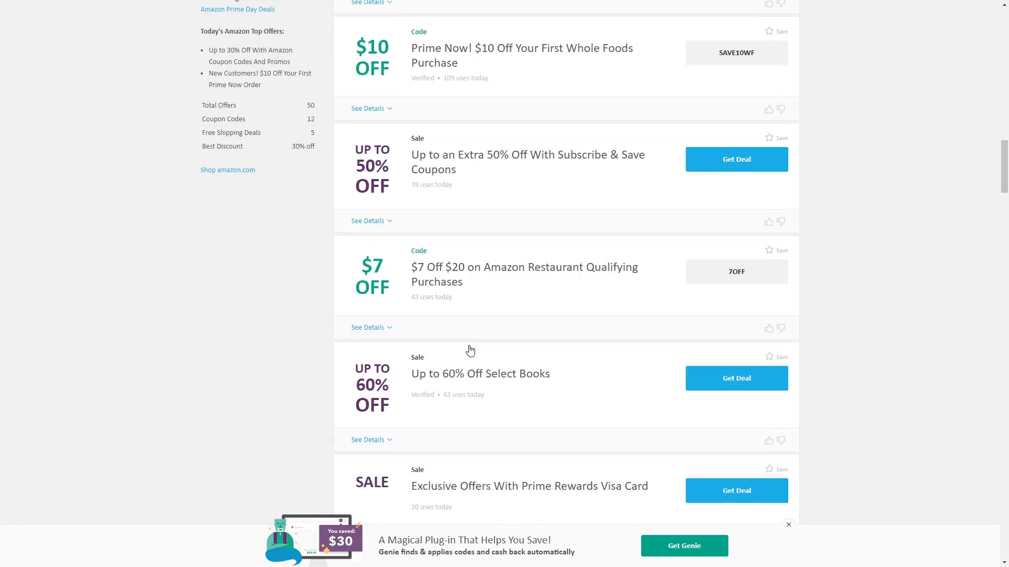
{"action": "scroll", "scroll_direction": "down", "scroll_amount": 3}
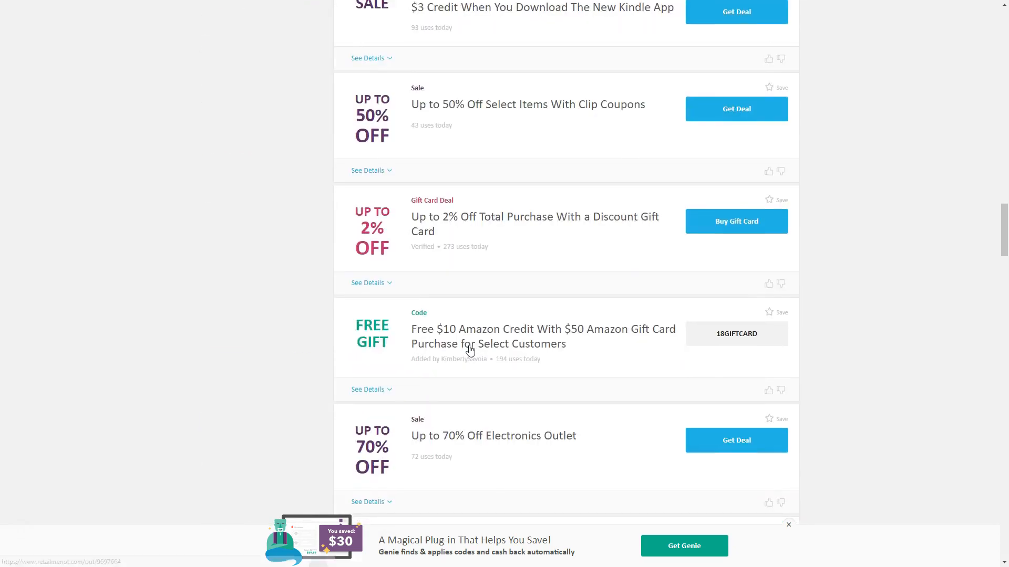
{"action": "scroll", "scroll_direction": "down", "scroll_amount": 3}
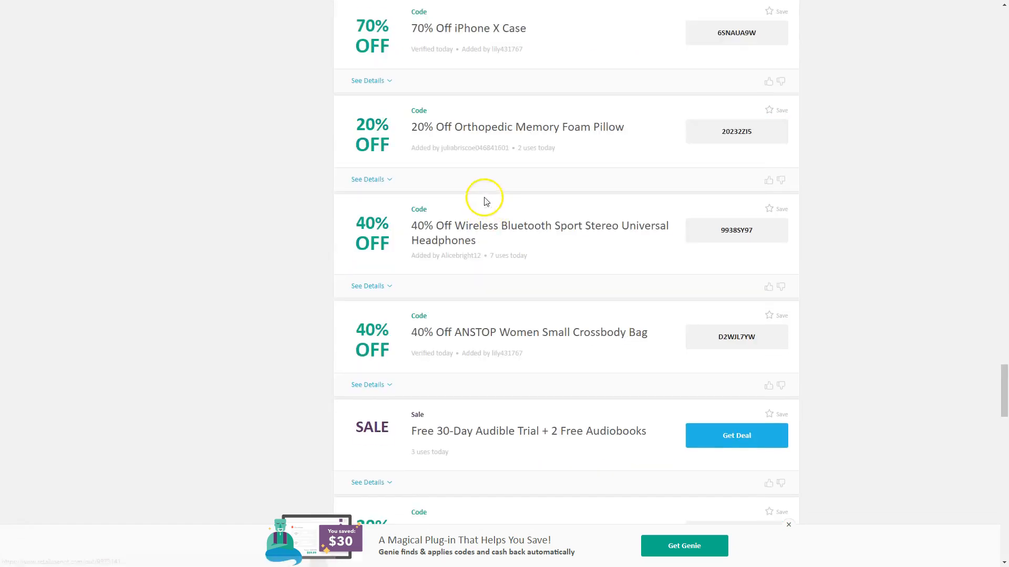
{"action": "mouse_move", "coordinate": [641, 181]}
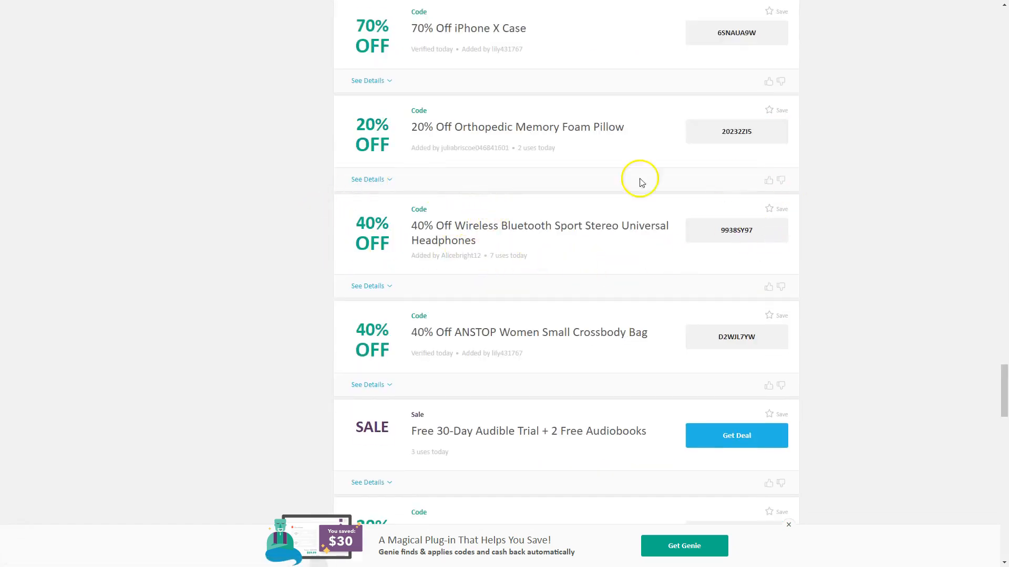
{"action": "mouse_move", "coordinate": [363, 234]}
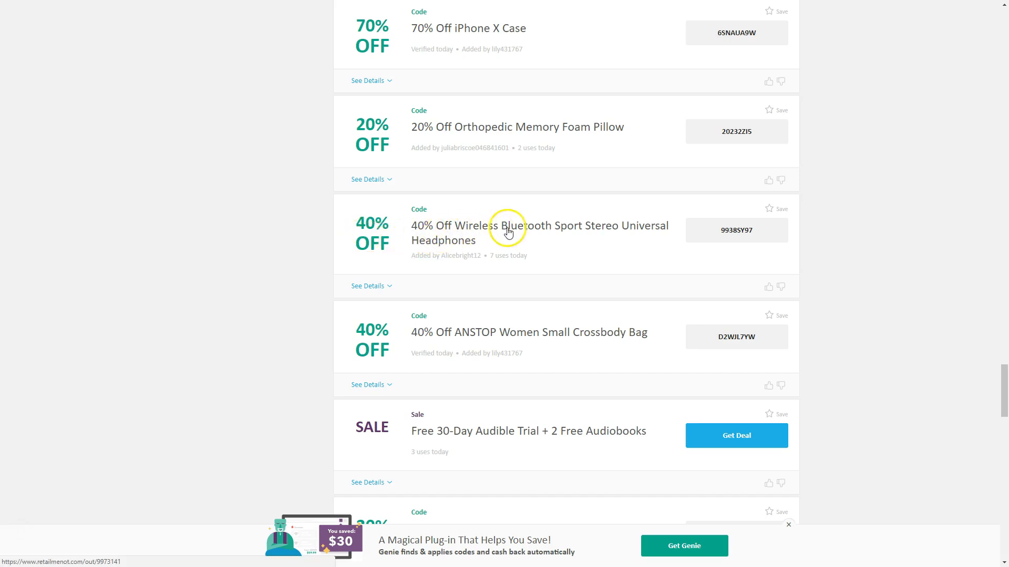
{"action": "mouse_move", "coordinate": [552, 233]}
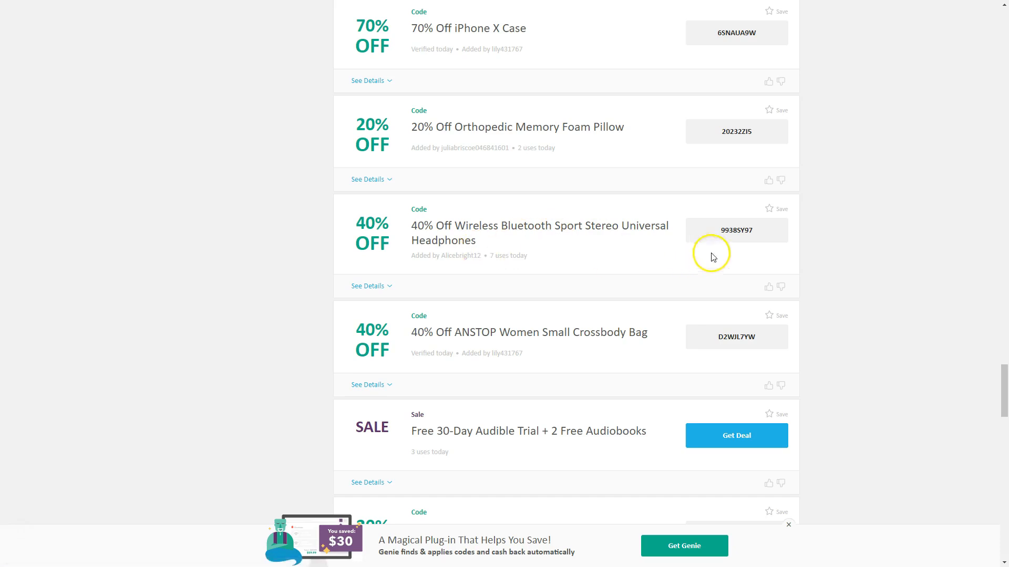
{"action": "mouse_move", "coordinate": [724, 227]}
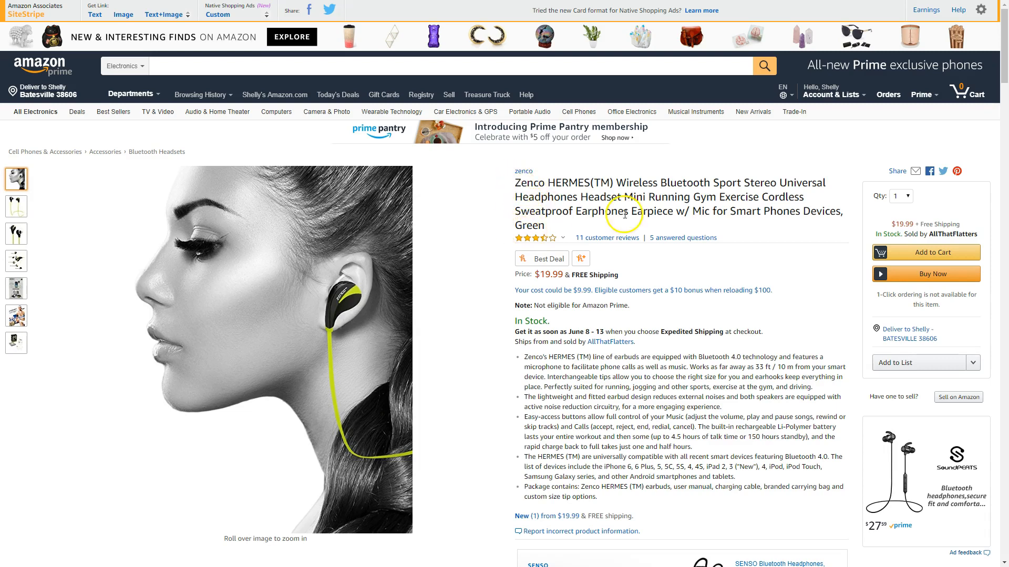
Browse the Zenco HERMES earphones photos, then scroll to its Q&A and customer reviews.
{"action": "scroll", "scroll_direction": "down", "scroll_amount": 3}
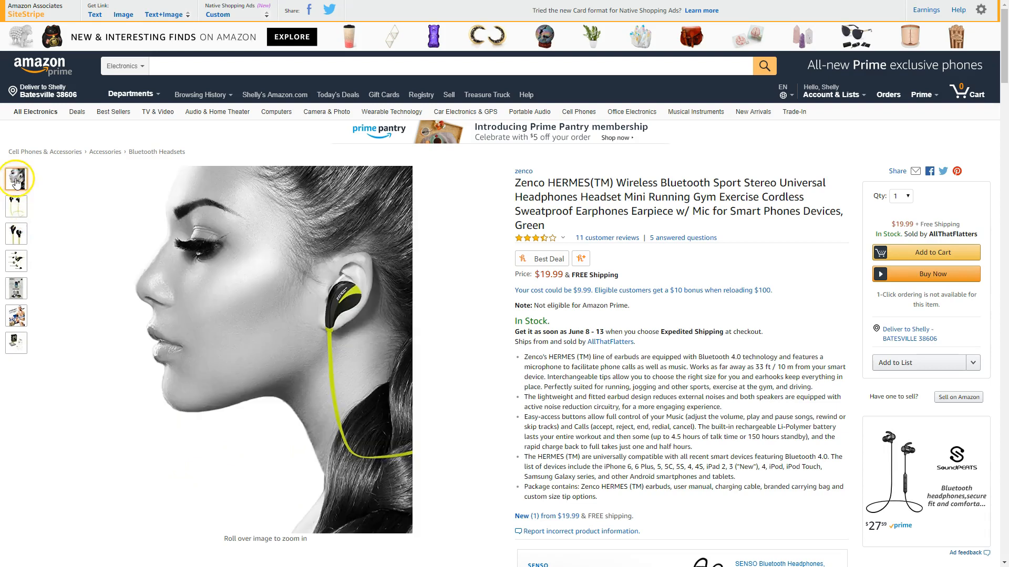
{"action": "left_click", "coordinate": [15, 341]}
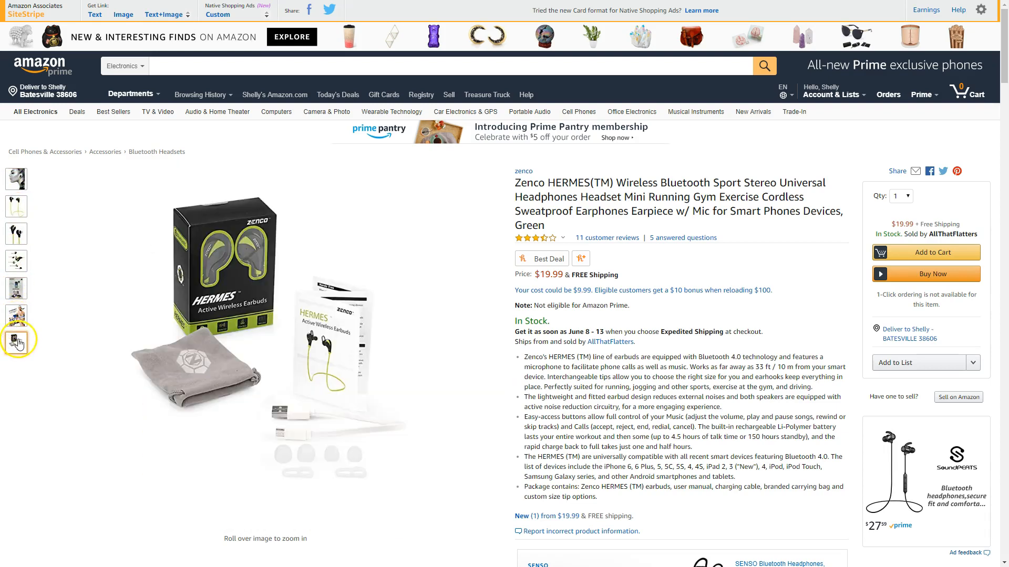
{"action": "scroll", "scroll_direction": "down", "scroll_amount": 3}
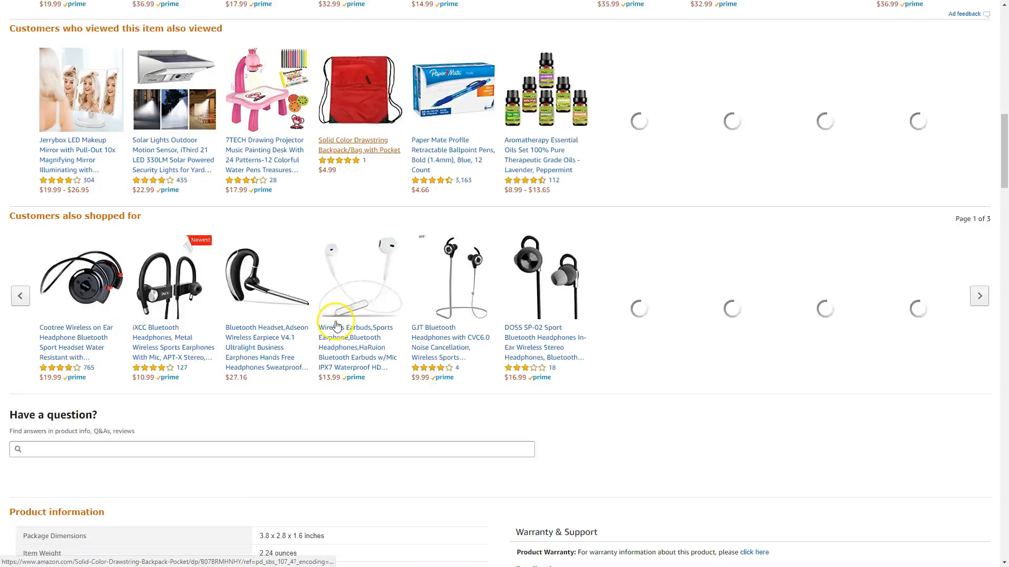
{"action": "scroll", "scroll_direction": "down", "scroll_amount": 3}
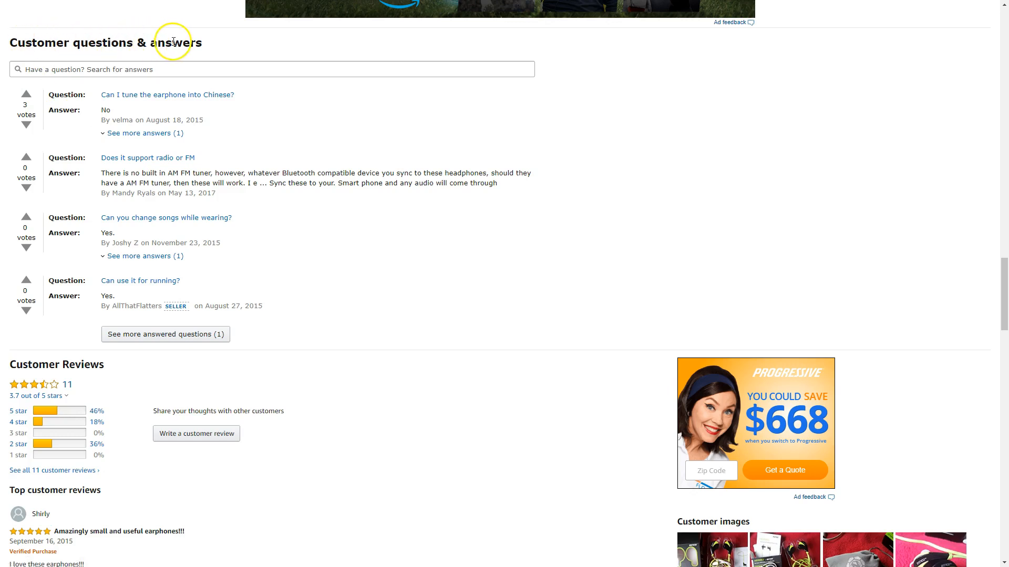
{"action": "scroll", "scroll_direction": "down", "scroll_amount": 3}
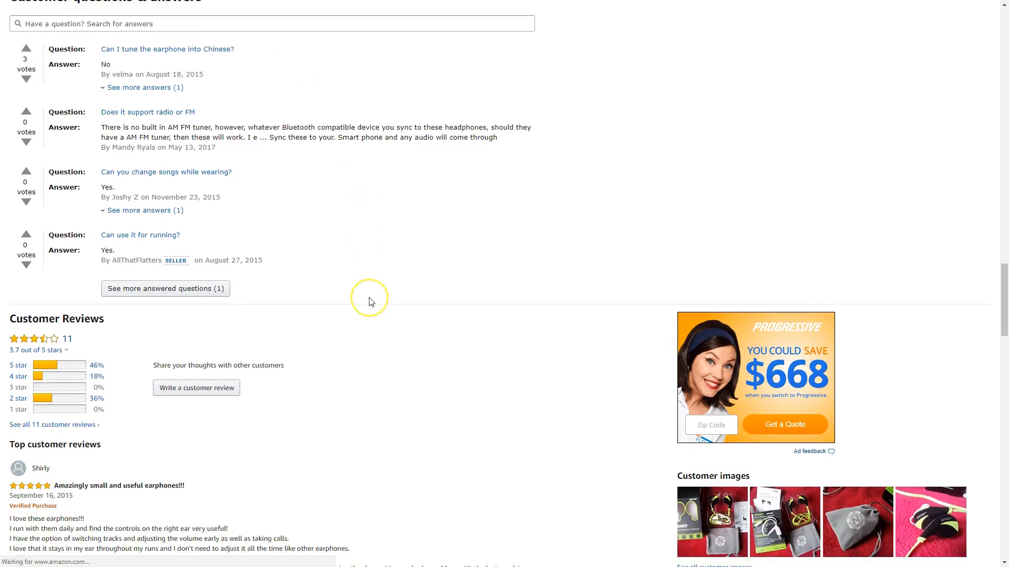
{"action": "scroll", "scroll_direction": "down", "scroll_amount": 3}
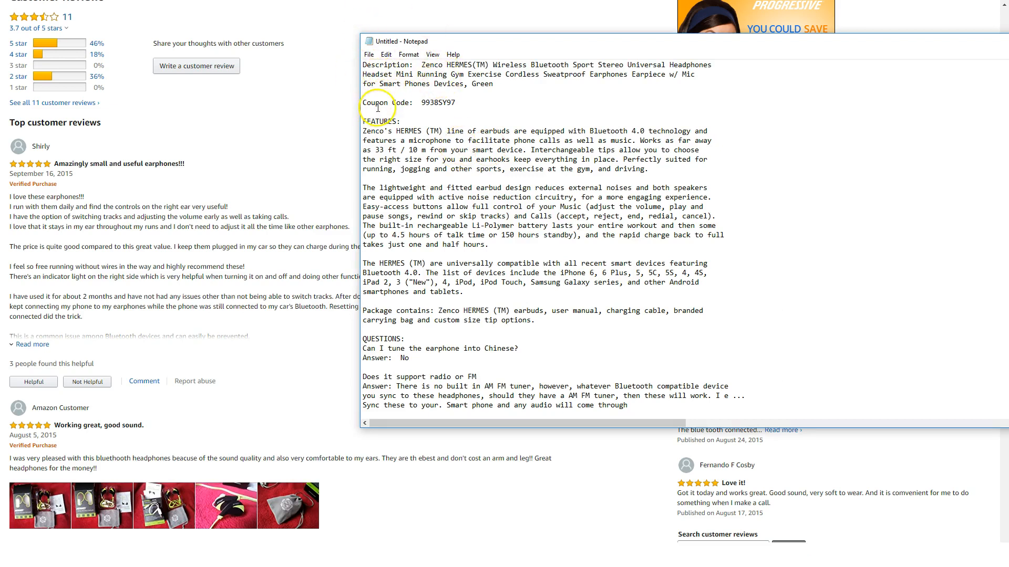
{"action": "mouse_move", "coordinate": [393, 290]}
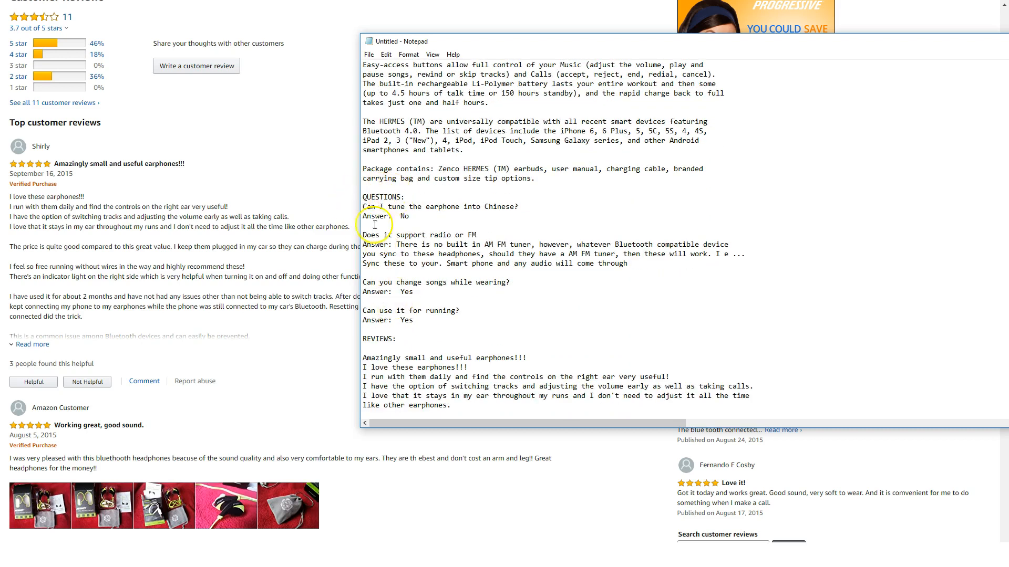
{"action": "mouse_move", "coordinate": [406, 330]}
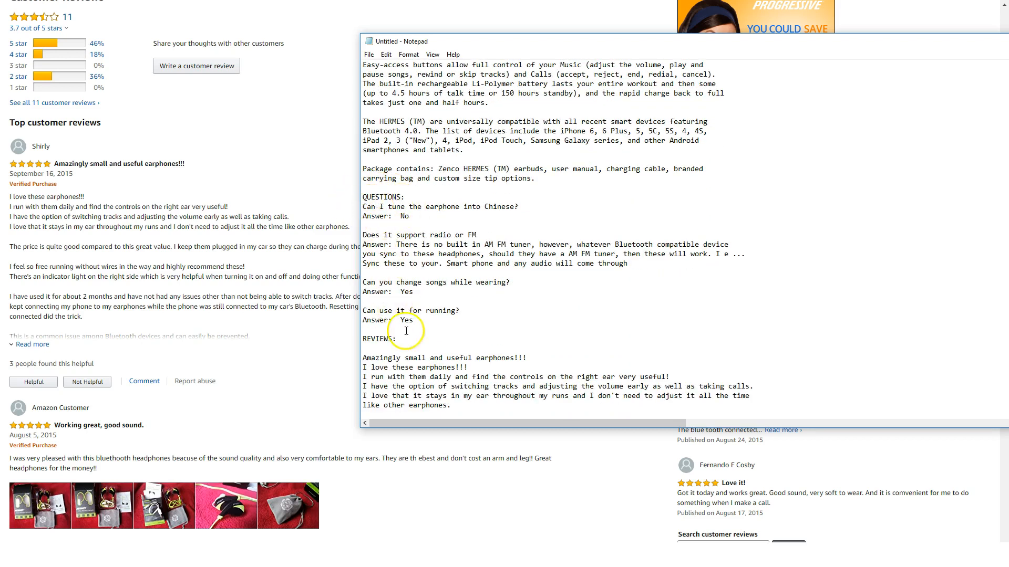
Scroll through the Notepad note with description, code 9938SY97, features and reviews.
{"action": "scroll", "scroll_direction": "down", "scroll_amount": 3}
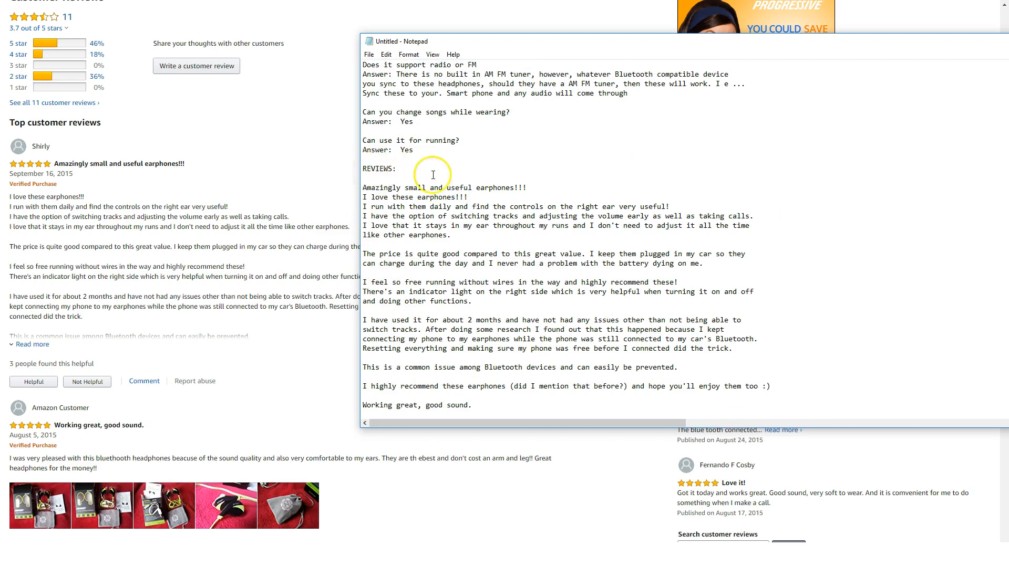
{"action": "scroll", "scroll_direction": "down", "scroll_amount": 3}
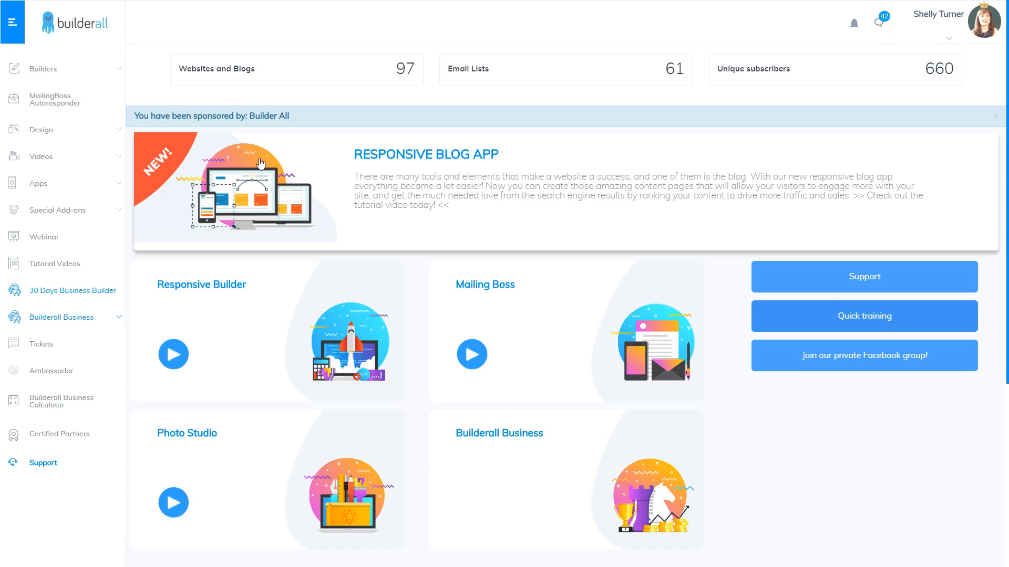
{"action": "mouse_move", "coordinate": [26, 77]}
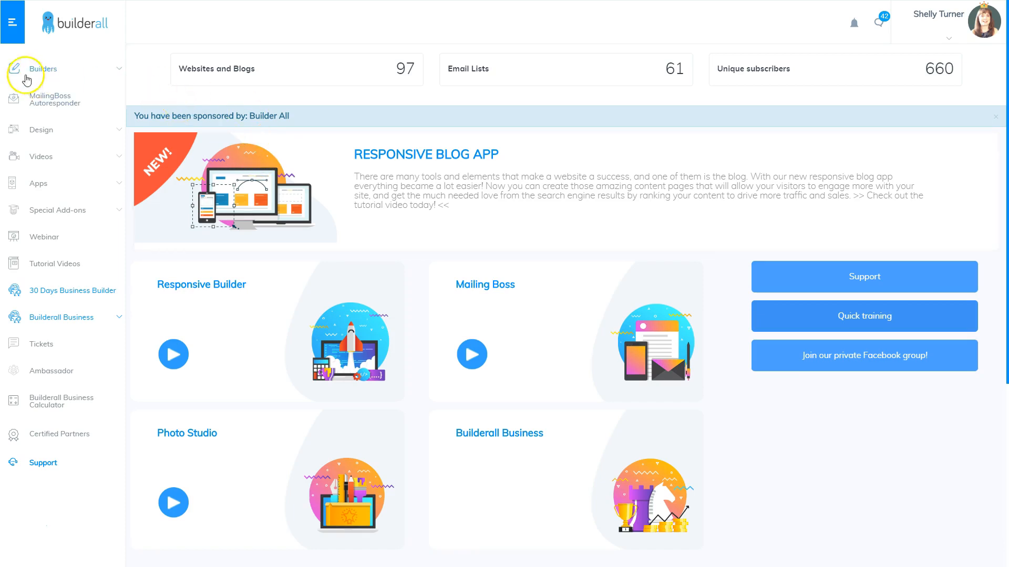
Under Builders > Drag and Drop Pixel Perfect, start a new website.
{"action": "left_click", "coordinate": [43, 69]}
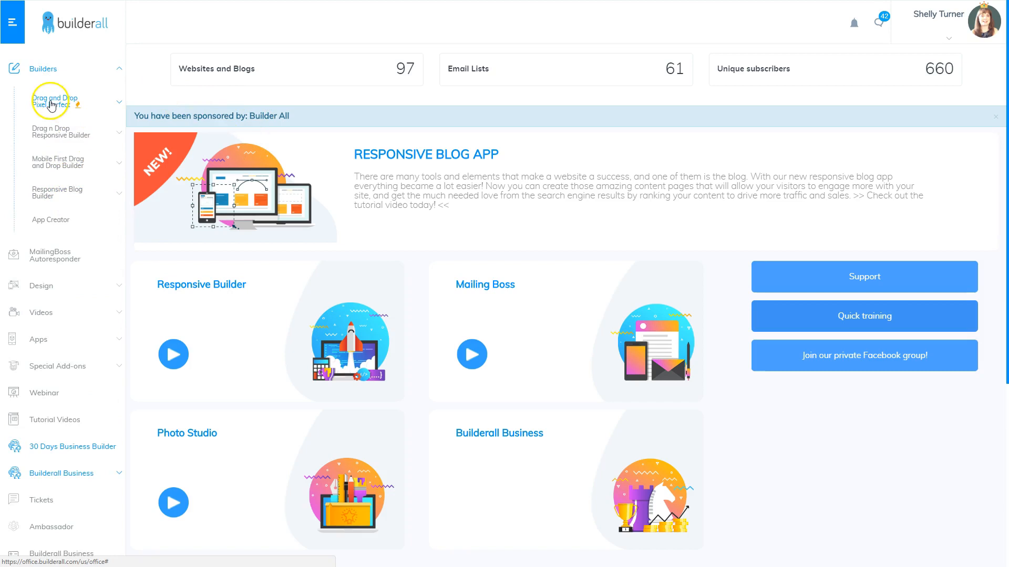
{"action": "left_click", "coordinate": [55, 100]}
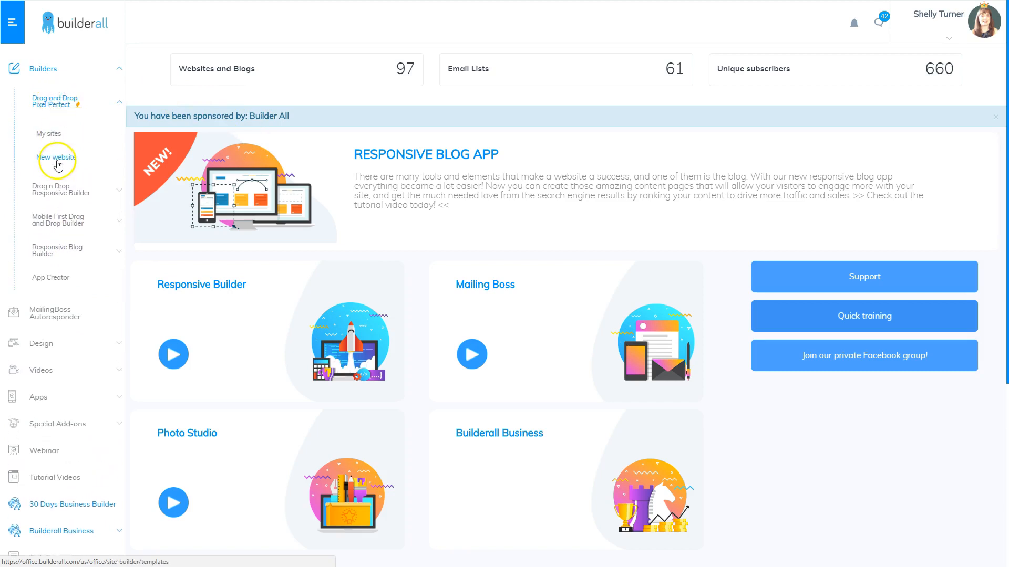
{"action": "left_click", "coordinate": [56, 158]}
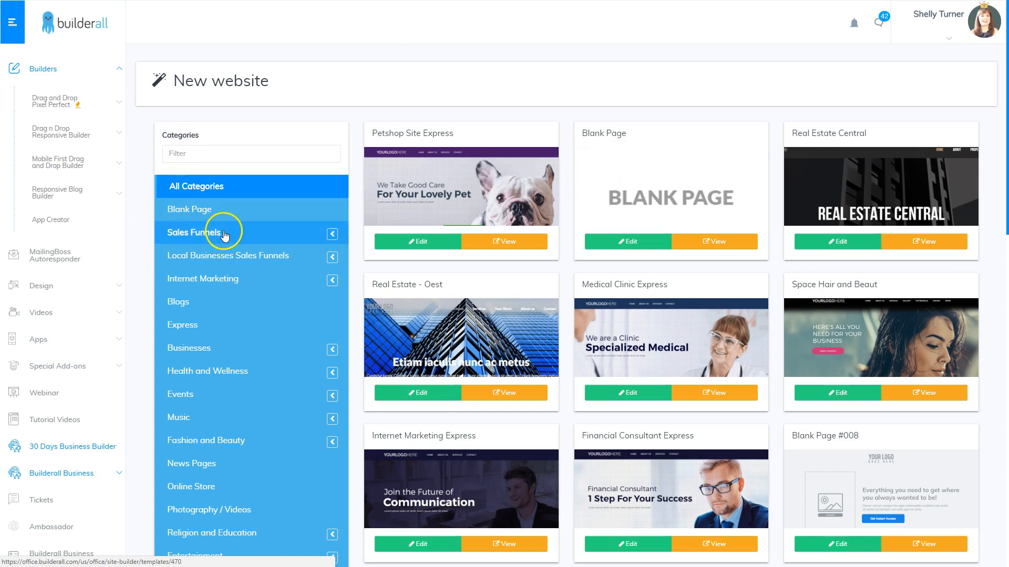
Filter templates to Sales Funnels > Amazon Coupon Funnel and edit Amazon Coupon Funnel #001.
{"action": "left_click", "coordinate": [251, 233]}
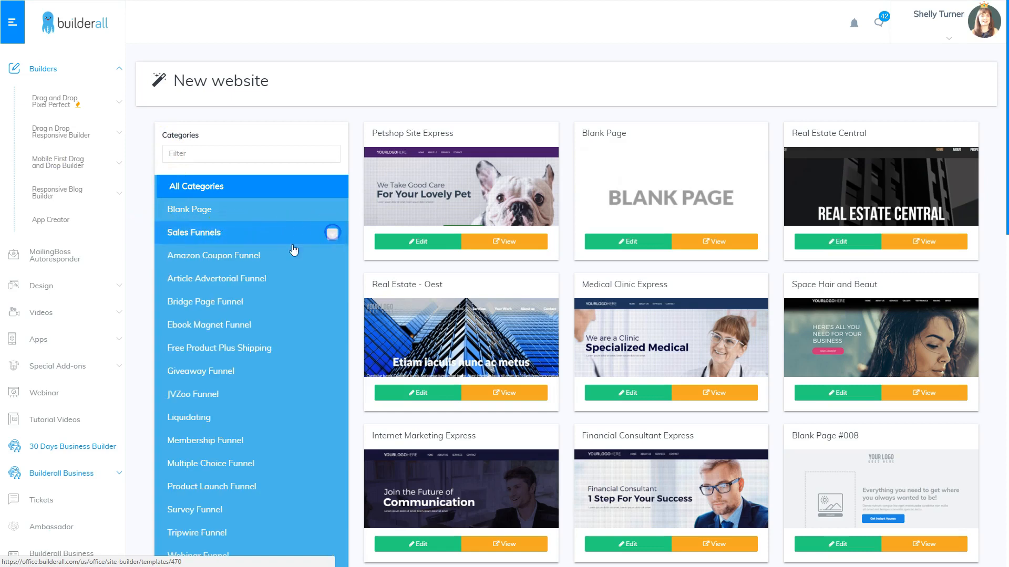
{"action": "left_click", "coordinate": [235, 255]}
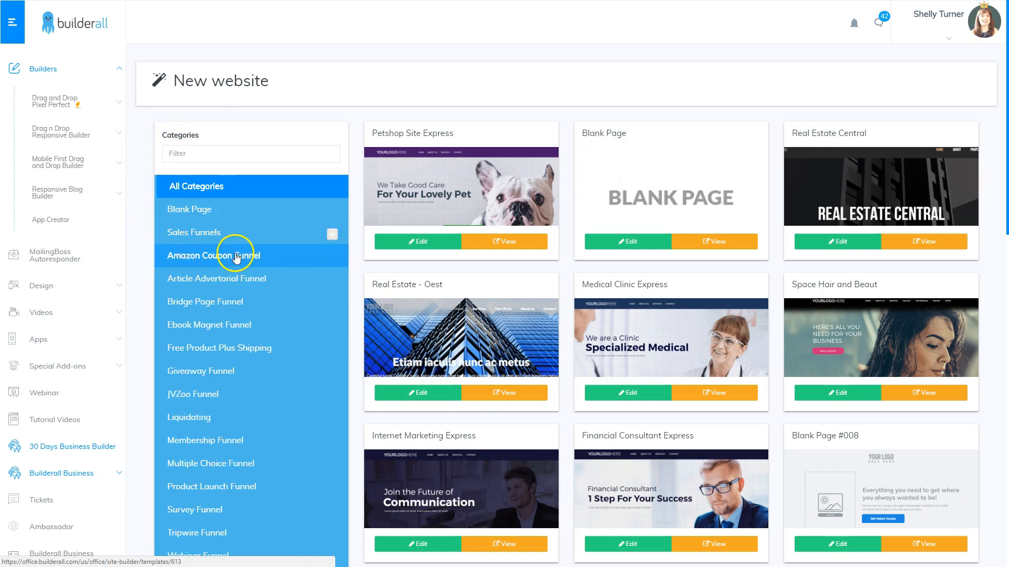
{"action": "left_click", "coordinate": [215, 255]}
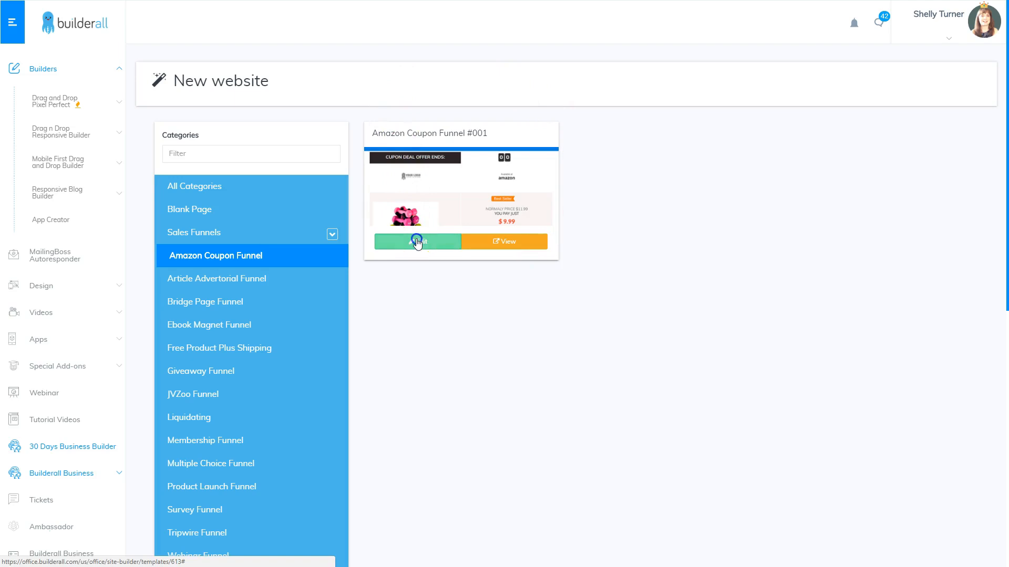
{"action": "left_click", "coordinate": [417, 241]}
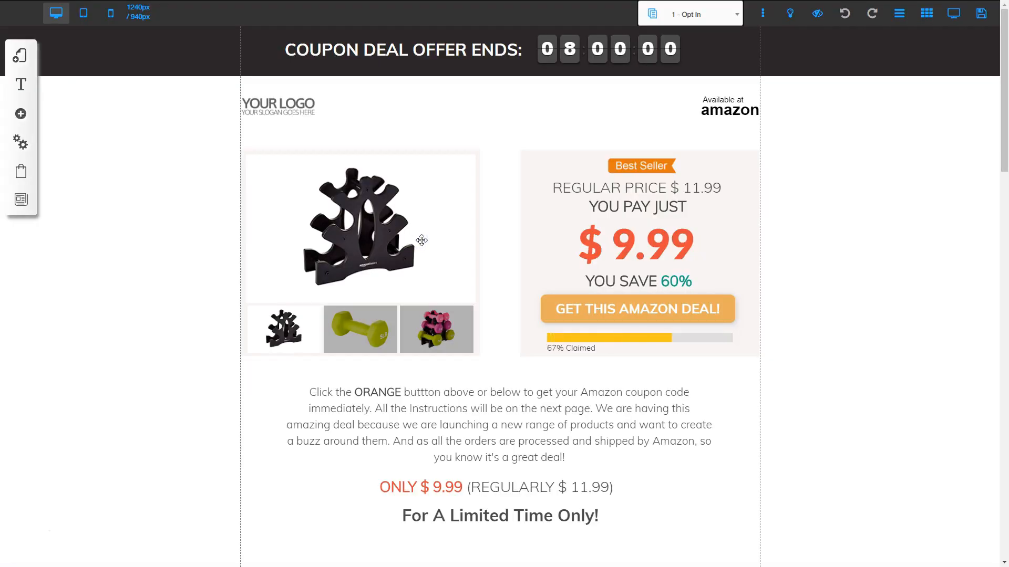
{"action": "mouse_move", "coordinate": [961, 41]}
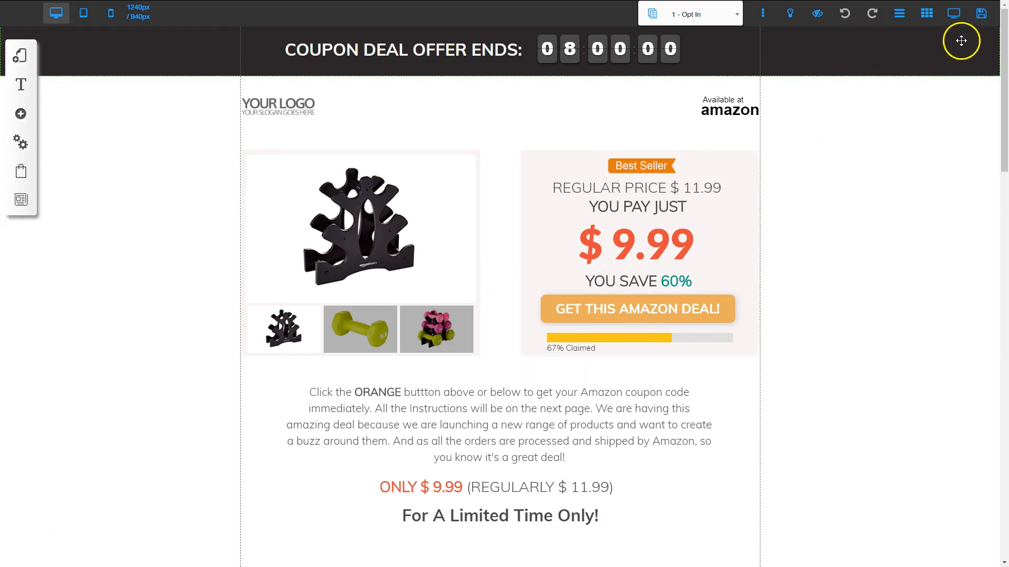
Save the unedited Amazon coupon opt-in page from the top toolbar.
{"action": "left_click", "coordinate": [980, 12]}
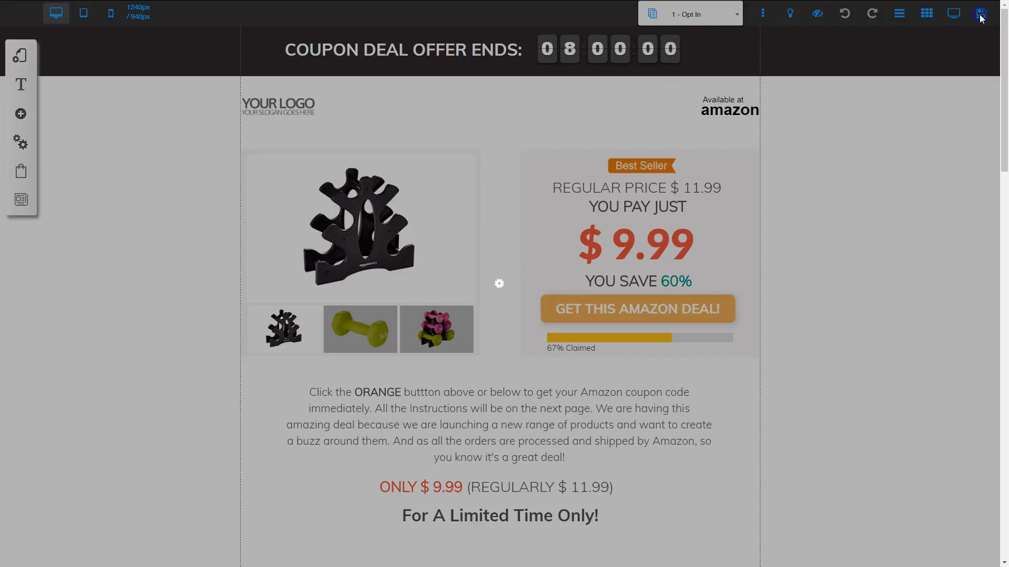
{"action": "left_click", "coordinate": [980, 12]}
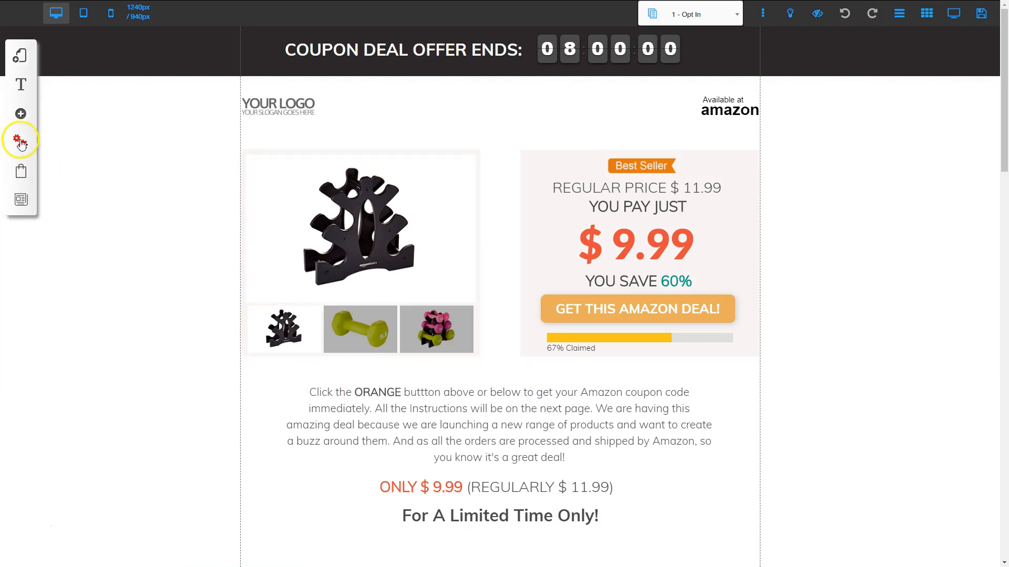
From Settings > Coupons configuration, start adding a new list of coupons.
{"action": "left_click", "coordinate": [20, 141]}
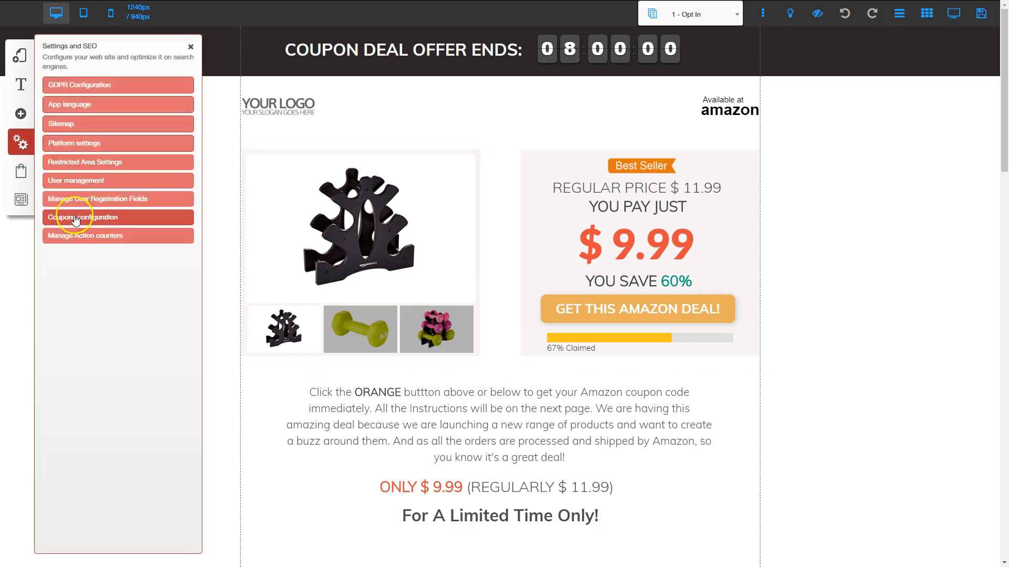
{"action": "left_click", "coordinate": [83, 217]}
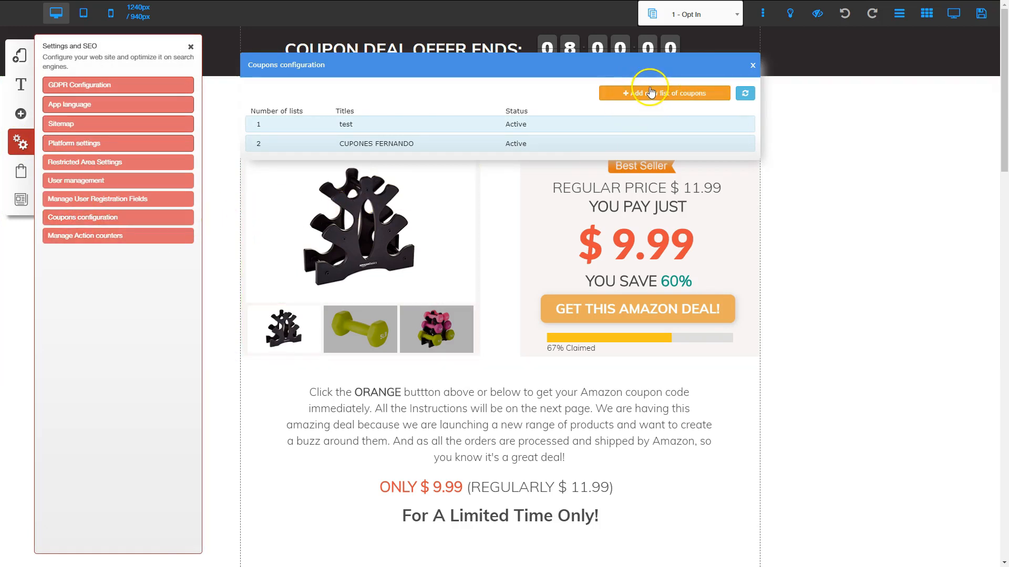
{"action": "left_click", "coordinate": [664, 92]}
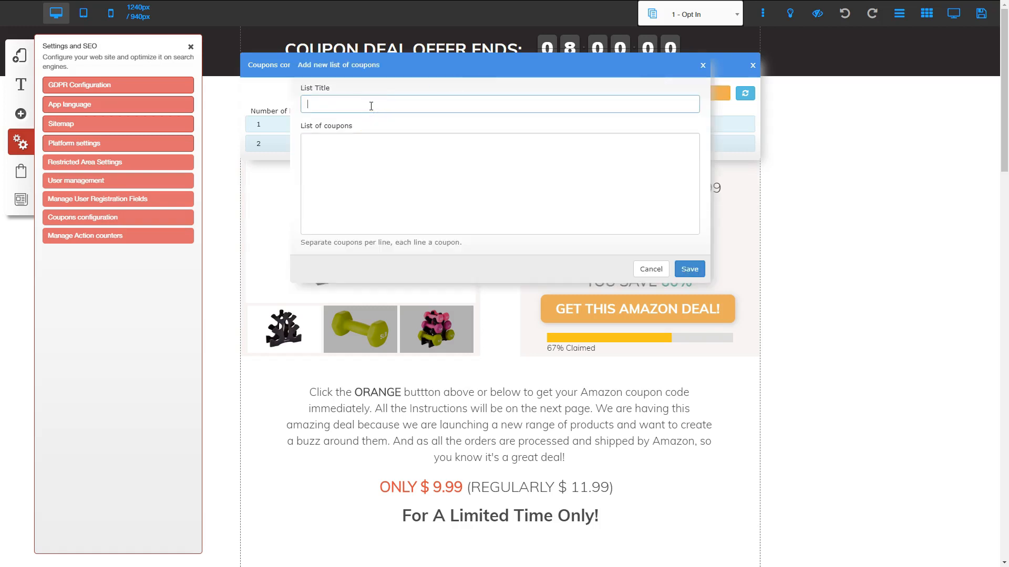
Title the list 'Amazon Earphones' and select code 9938SY97 in Notepad for copying.
{"action": "type", "text": "Amazon Earphones"}
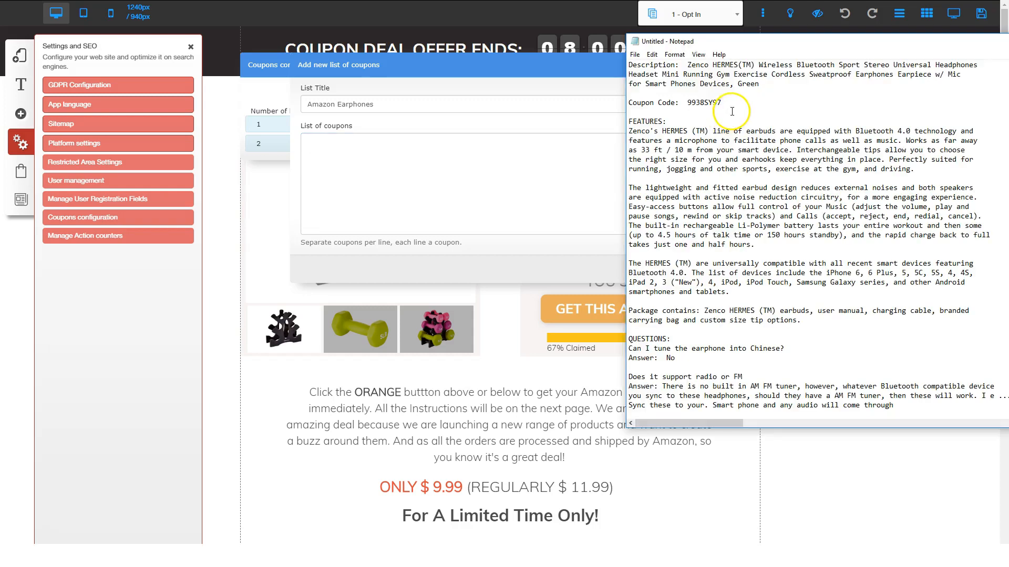
{"action": "double_click", "coordinate": [701, 102]}
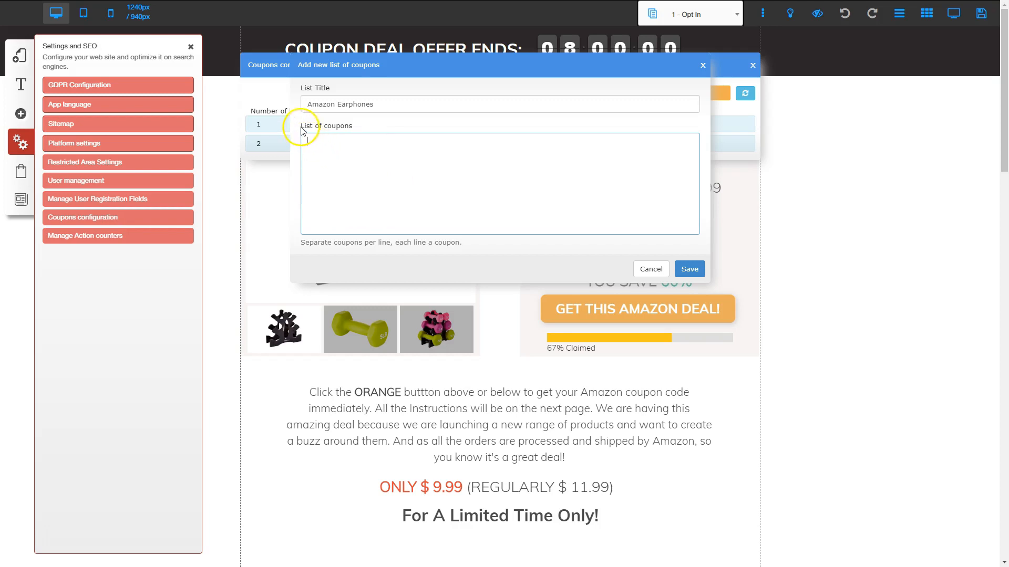
Fill List of coupons with repeated lines of 9938SY97, duplicating them by copy-paste.
{"action": "type", "text": "9938SY97"}
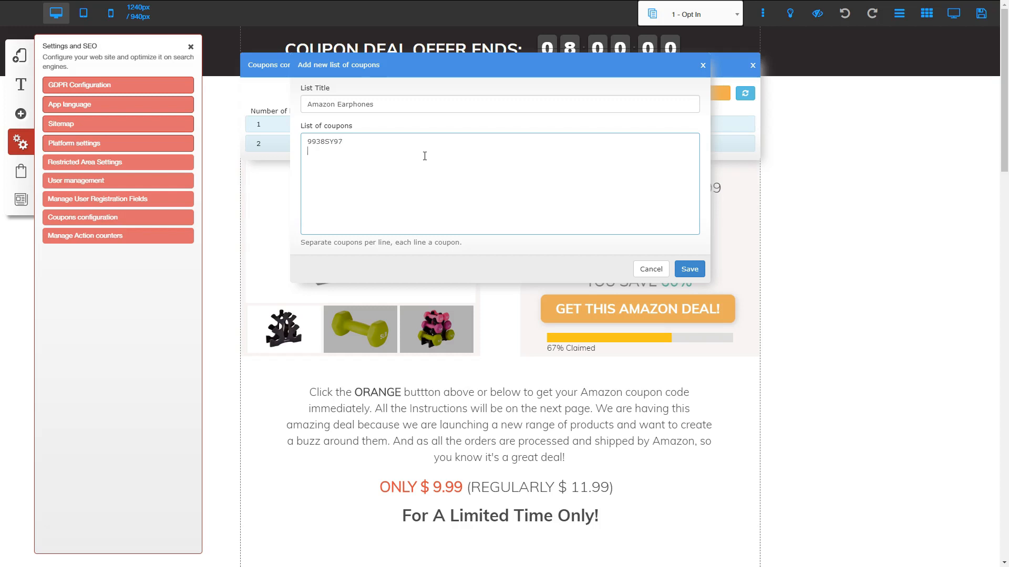
{"action": "type", "text": "9938SY97"}
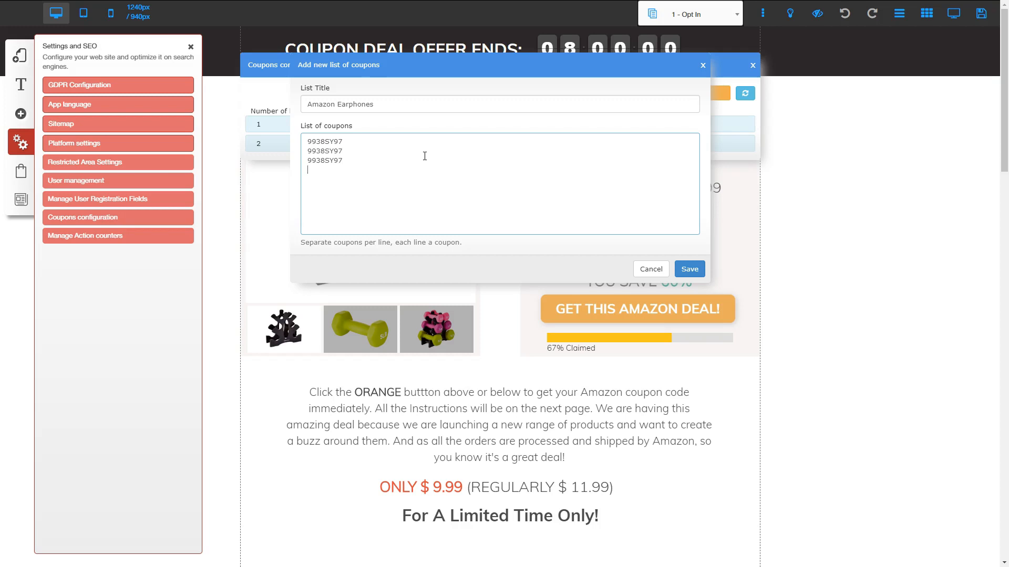
{"action": "type", "text": "9938SY97"}
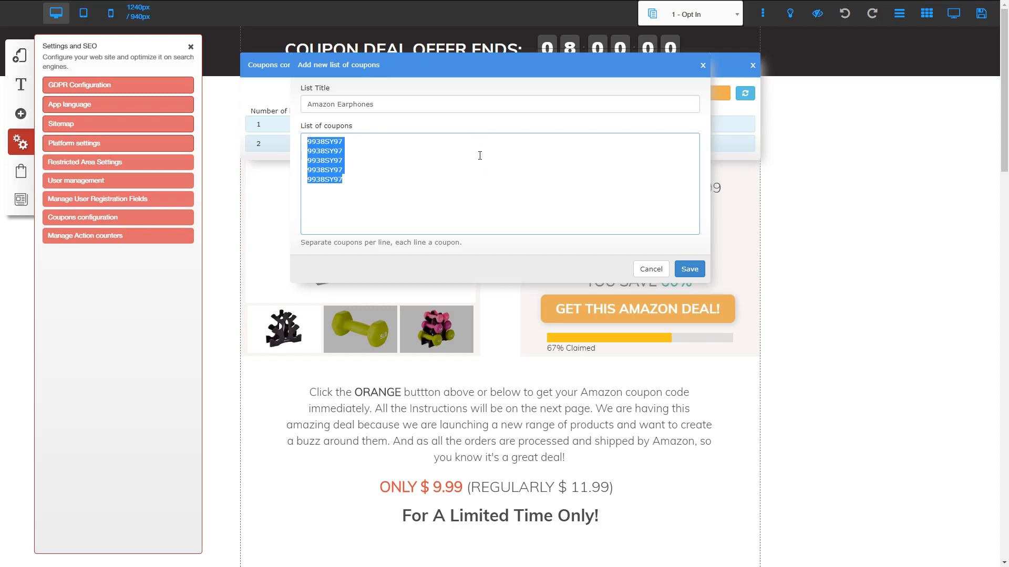
{"action": "left_click", "coordinate": [344, 180]}
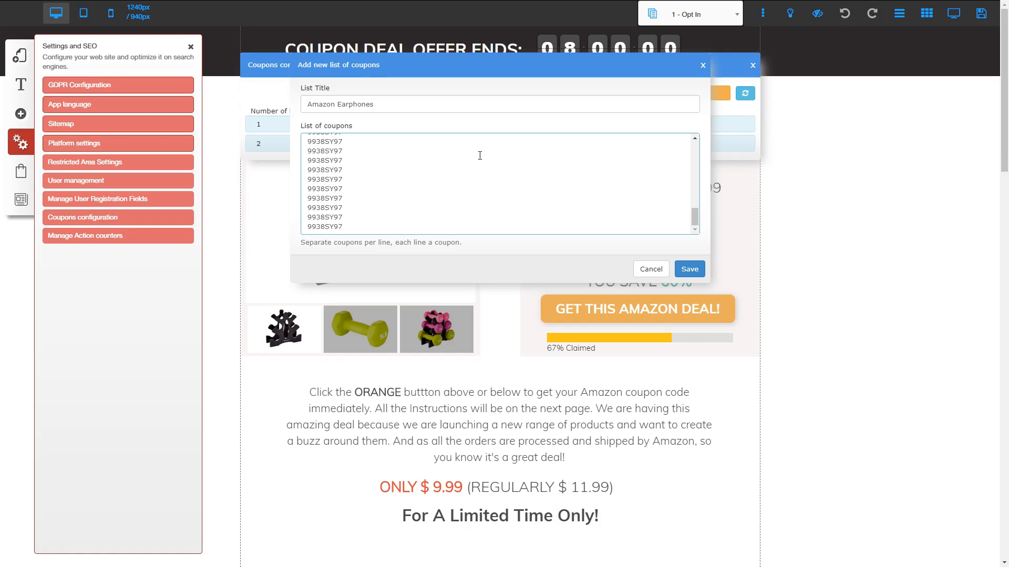
{"action": "left_click", "coordinate": [479, 183]}
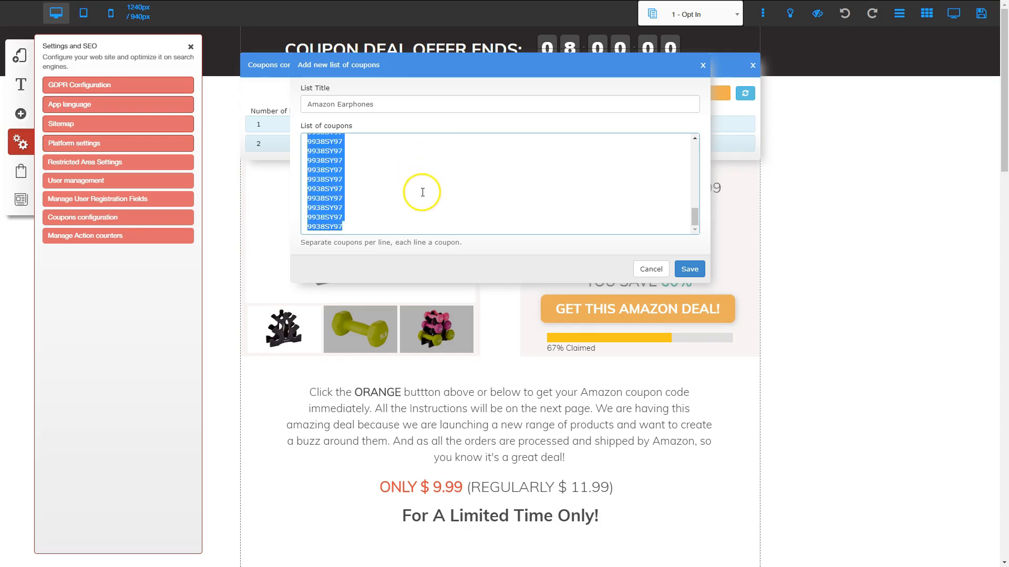
{"action": "scroll", "scroll_direction": "down", "scroll_amount": 3}
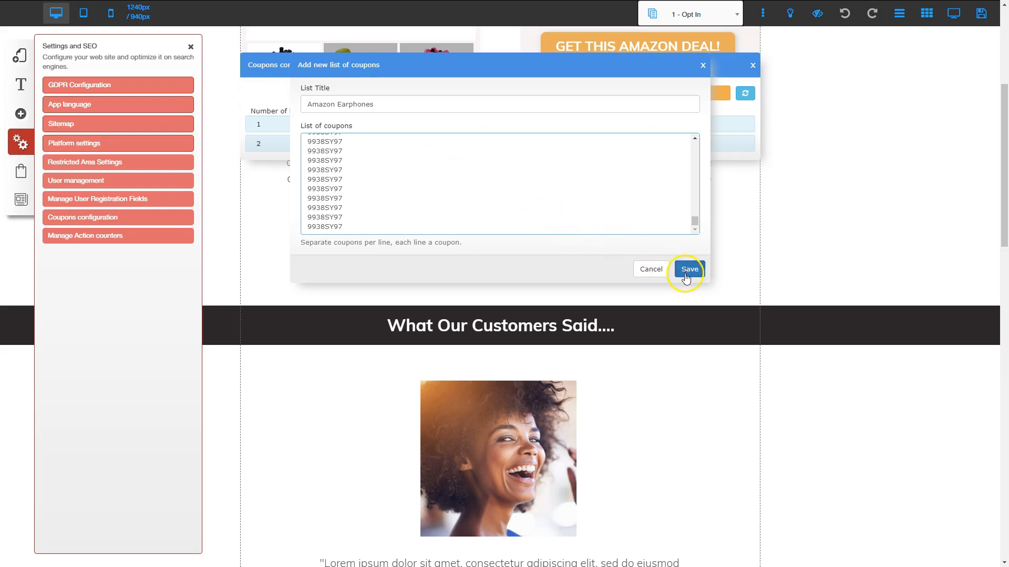
Save the Amazon Earphones list, accept the 100 coupons, confirm, and close the success message.
{"action": "left_click", "coordinate": [689, 269]}
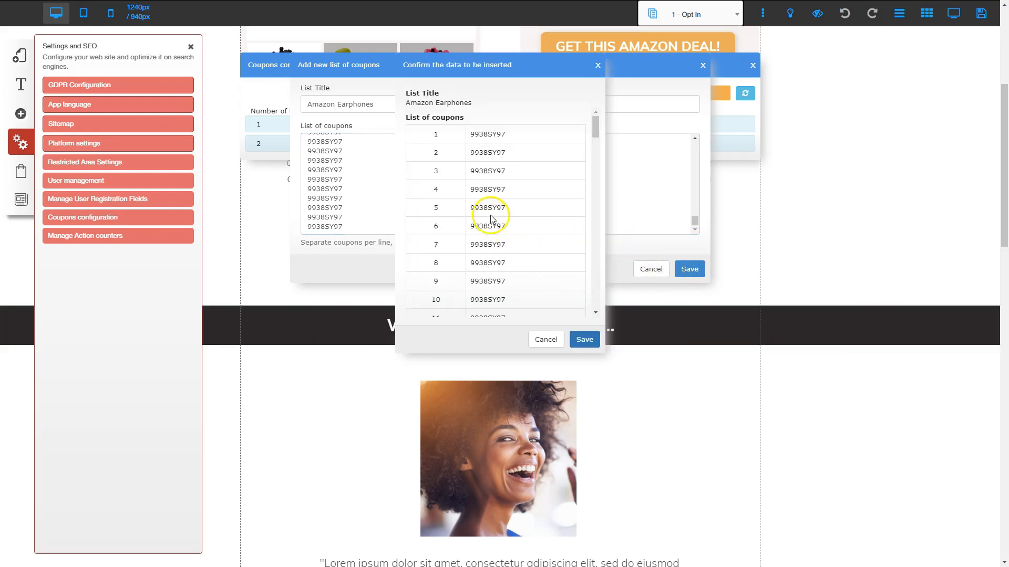
{"action": "scroll", "scroll_direction": "down", "scroll_amount": 3}
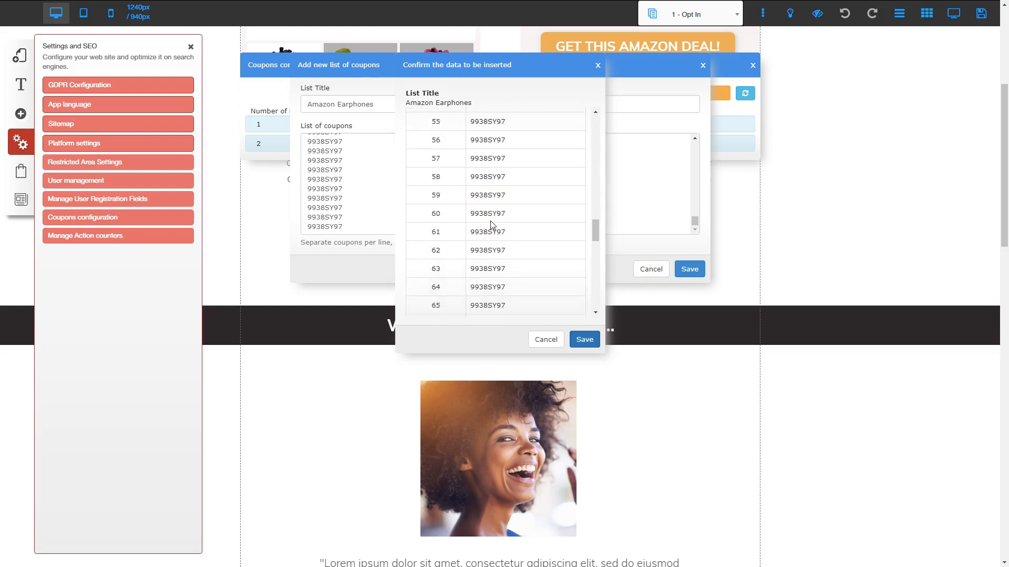
{"action": "scroll", "scroll_direction": "down", "scroll_amount": 3}
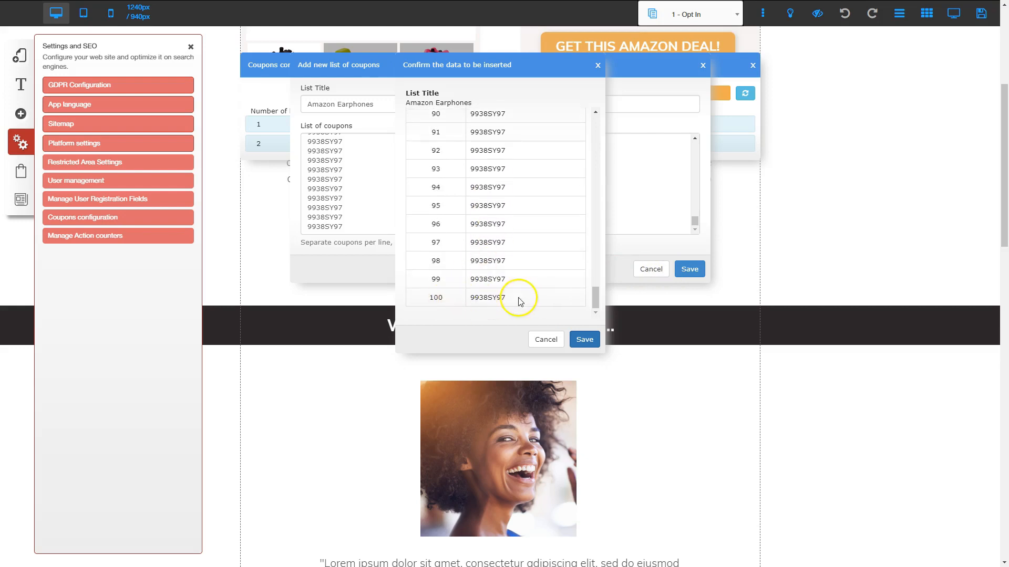
{"action": "left_click", "coordinate": [583, 338]}
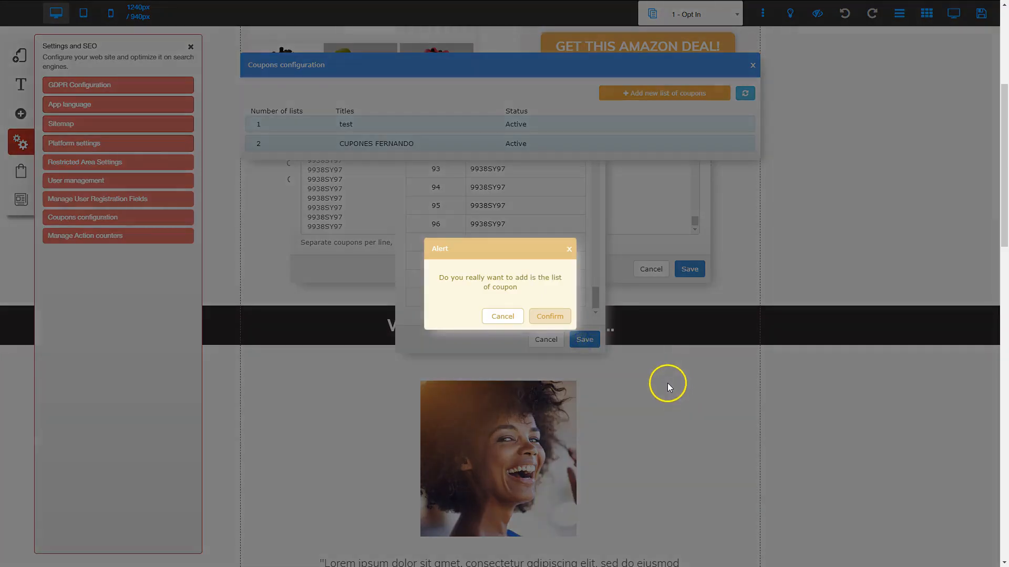
{"action": "mouse_move", "coordinate": [521, 280]}
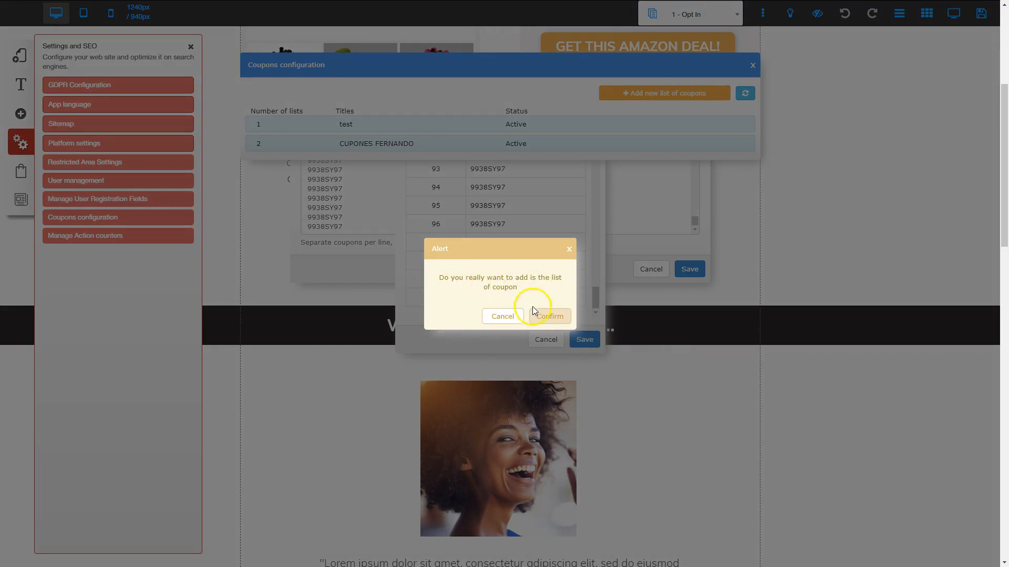
{"action": "left_click", "coordinate": [548, 316]}
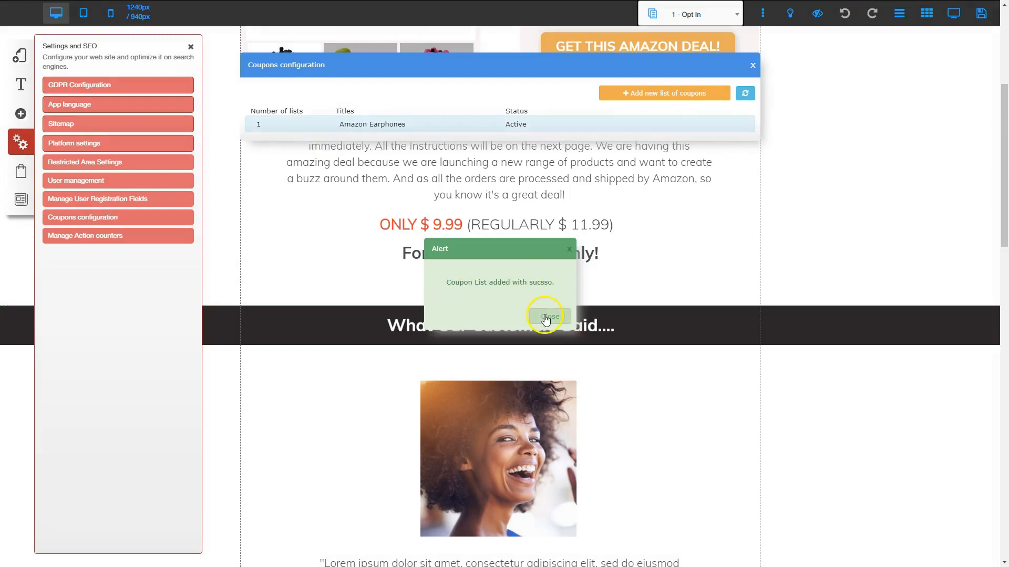
{"action": "left_click", "coordinate": [545, 317]}
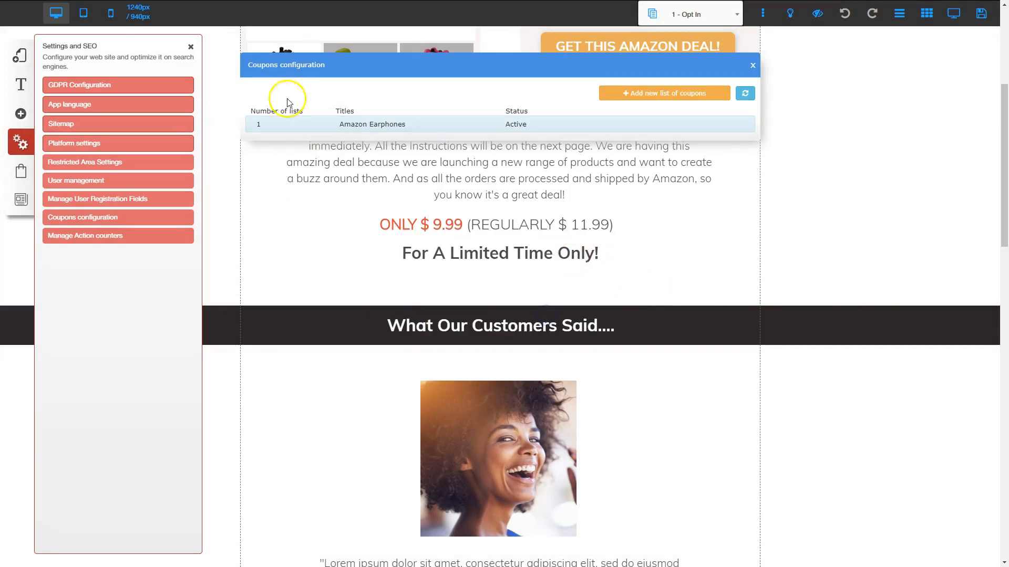
{"action": "mouse_move", "coordinate": [416, 107]}
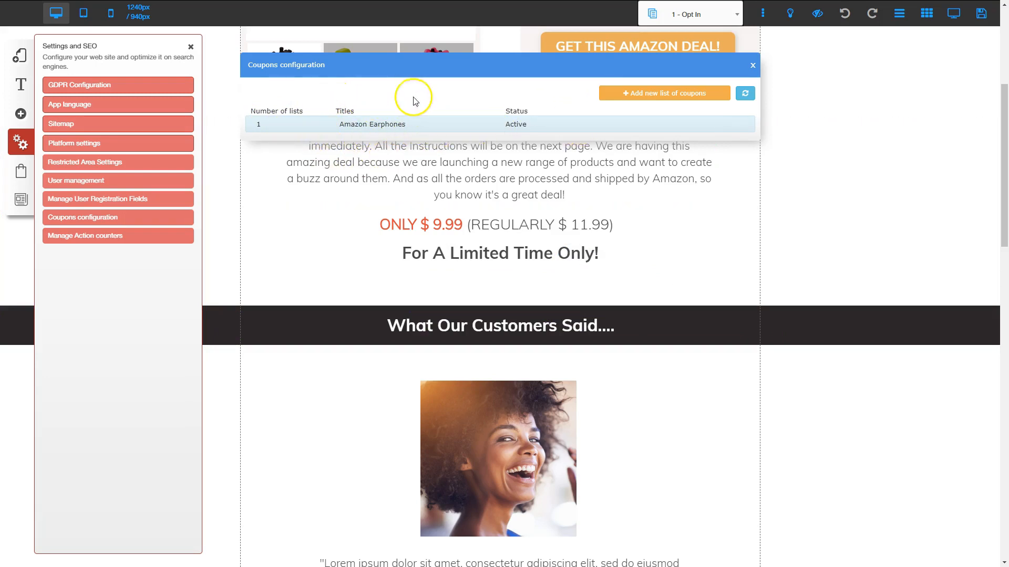
Close the Coupons configuration and Settings panel, then save the Amazon coupon opt-in page.
{"action": "left_click", "coordinate": [752, 65]}
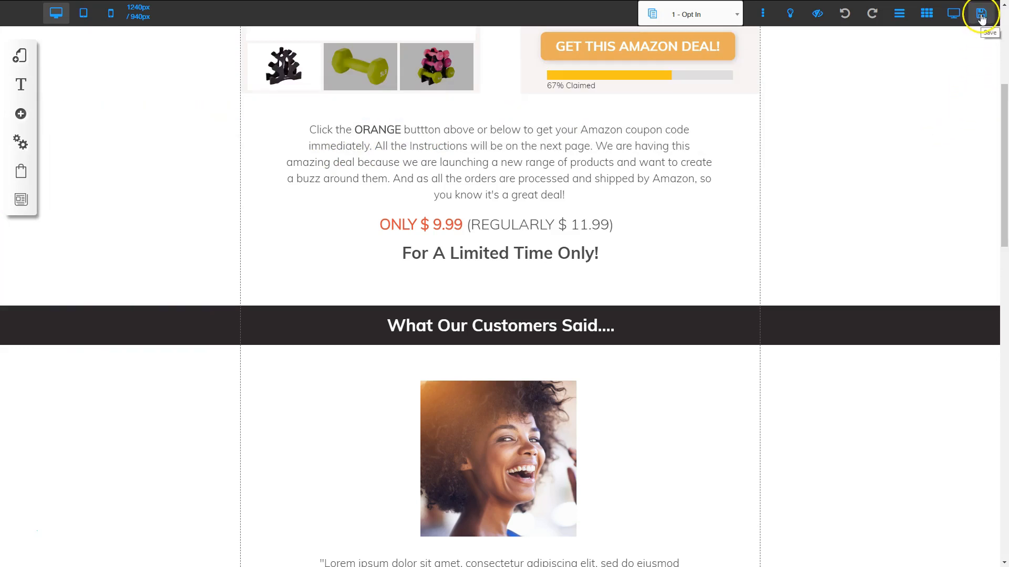
{"action": "left_click", "coordinate": [980, 12]}
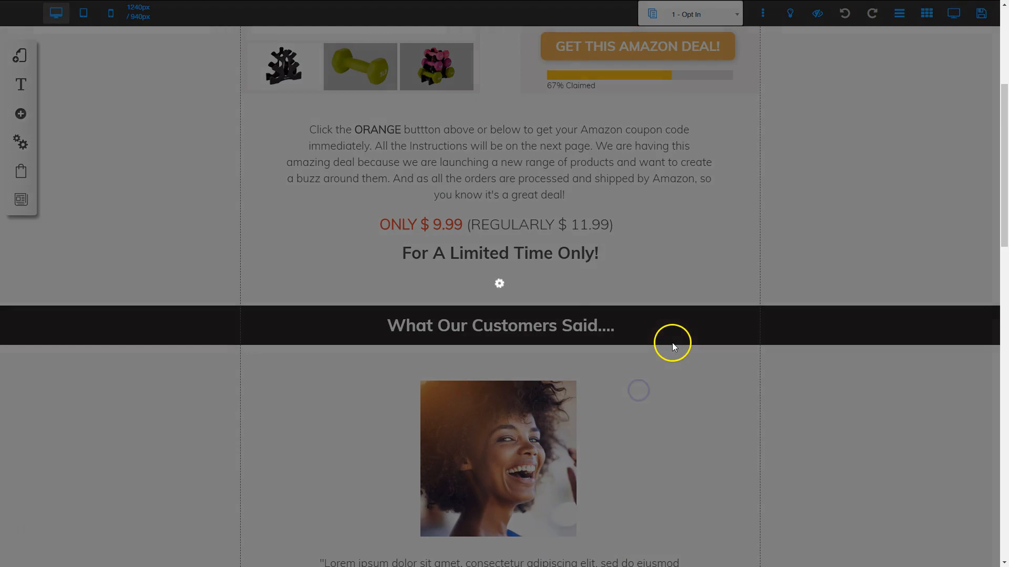